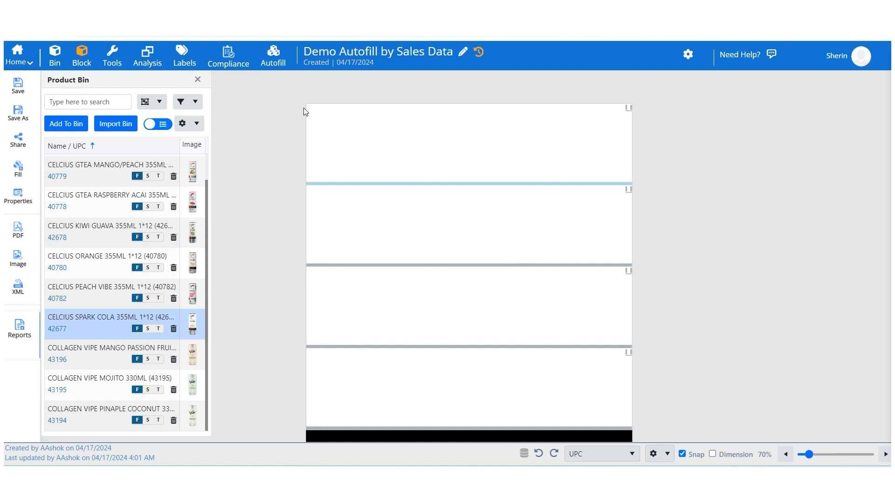
mouse_move(273, 55)
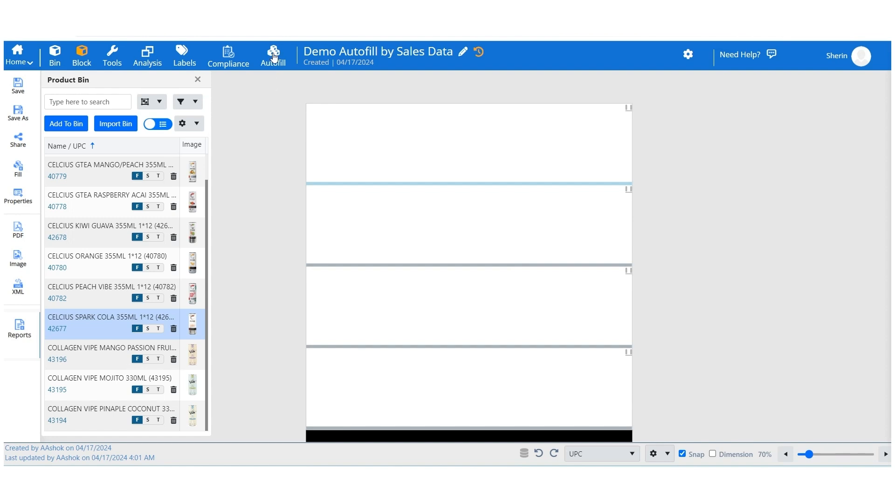
- Begin selecting the autofill target area from the Autofill panel
click(273, 55)
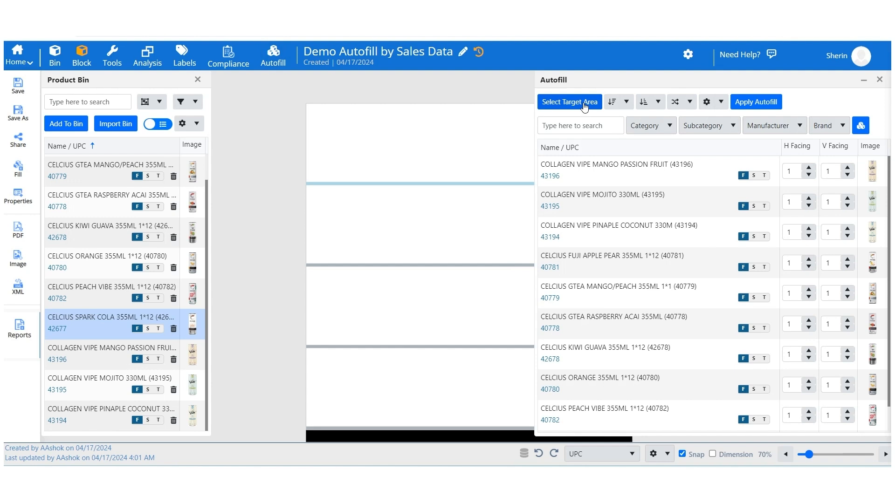
click(569, 102)
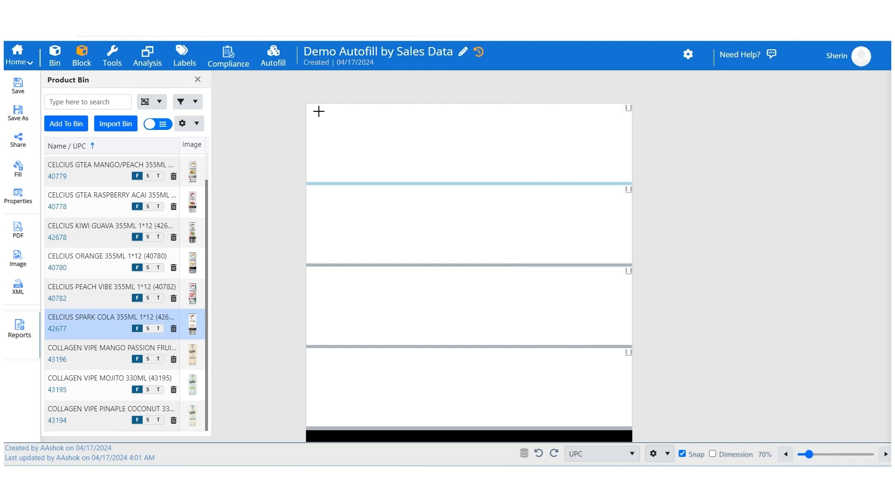
- Mark the whole four-shelf fixture as the fill area, giving products H Facings of 7–8
drag(317, 111, 344, 145)
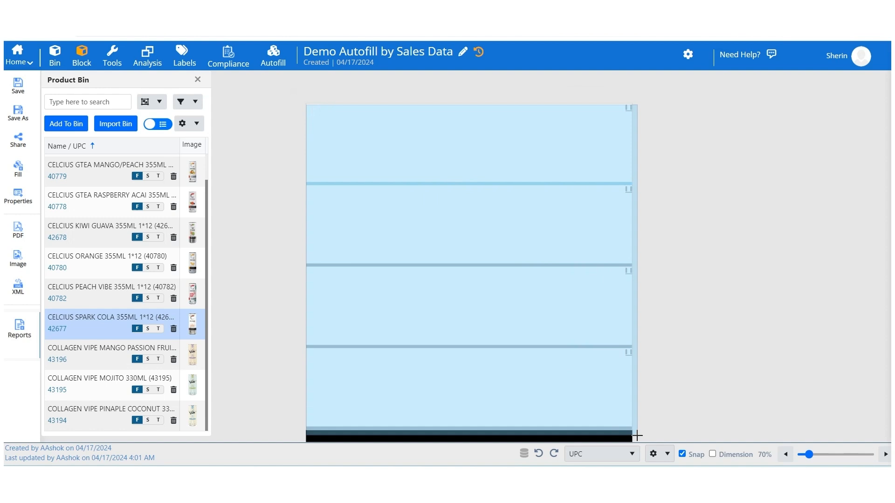
click(273, 55)
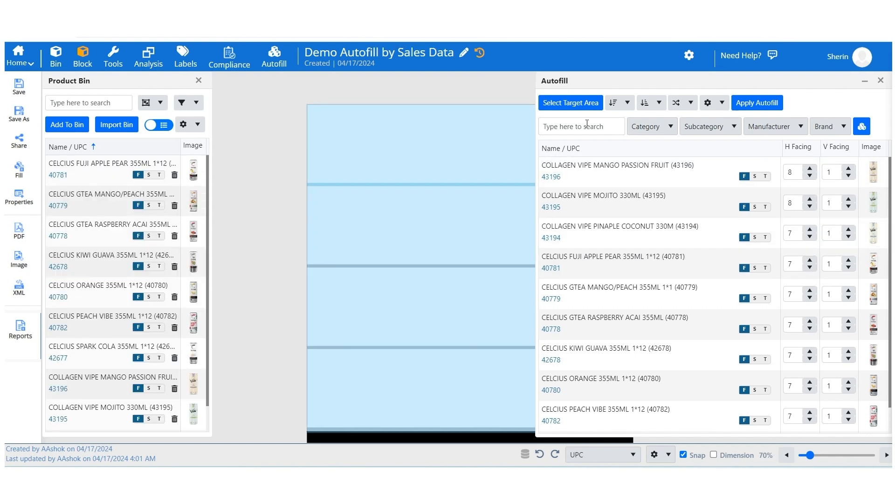
click(581, 126)
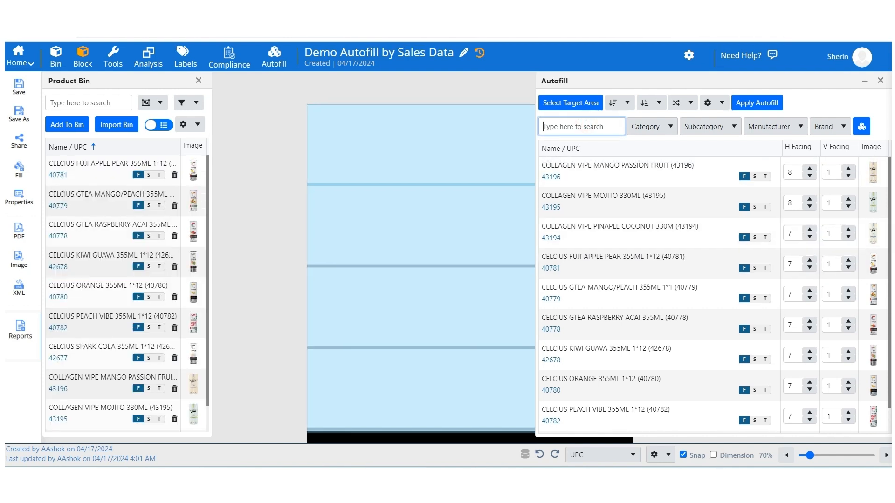
text(CELCIUS SPARK)
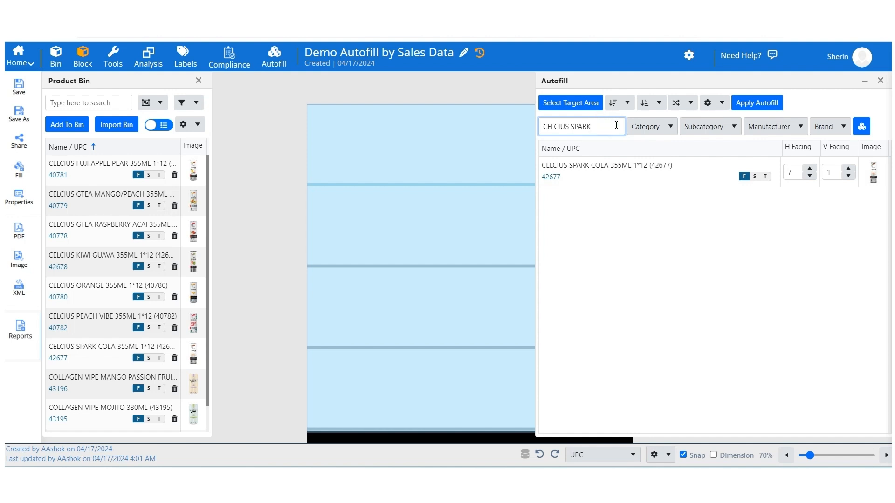
click(649, 126)
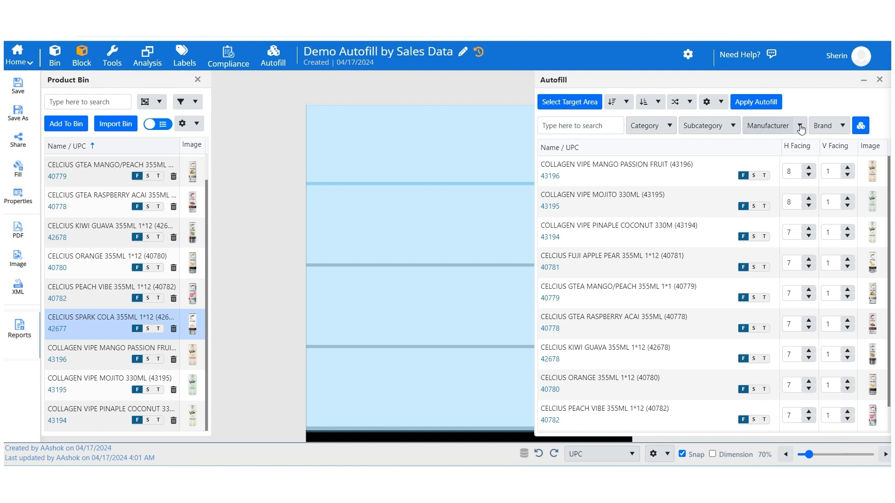
click(770, 125)
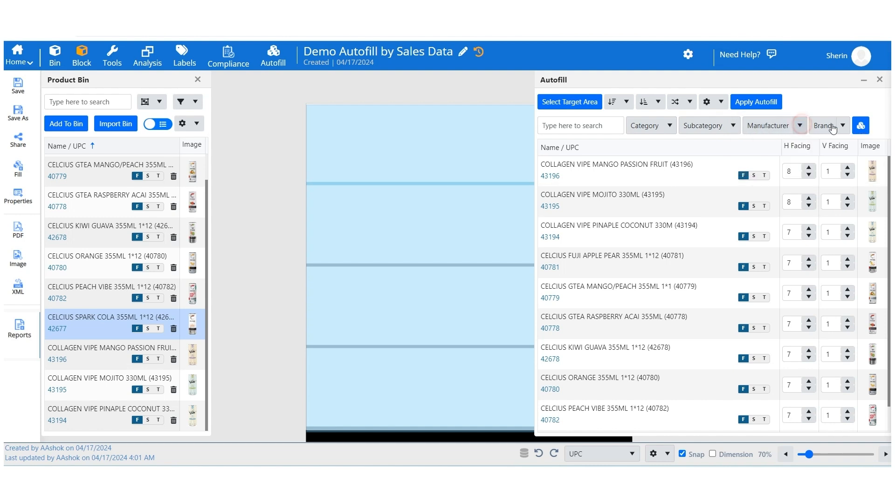
click(843, 125)
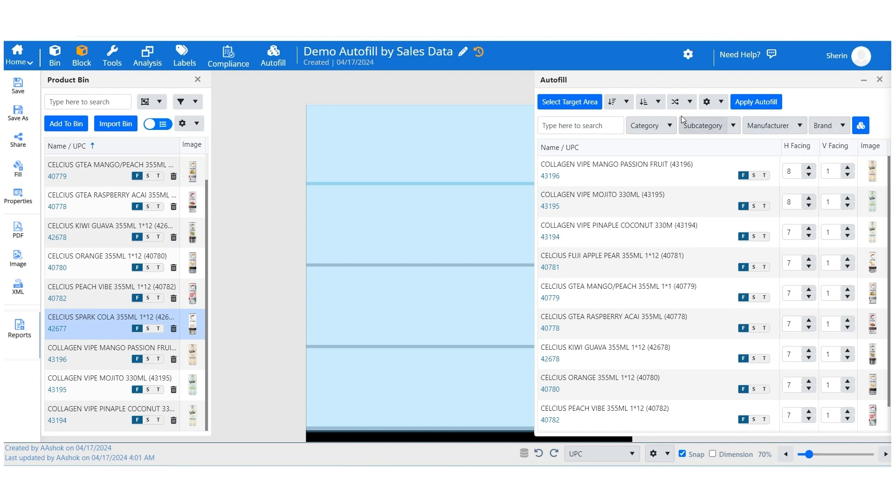
mouse_move(627, 101)
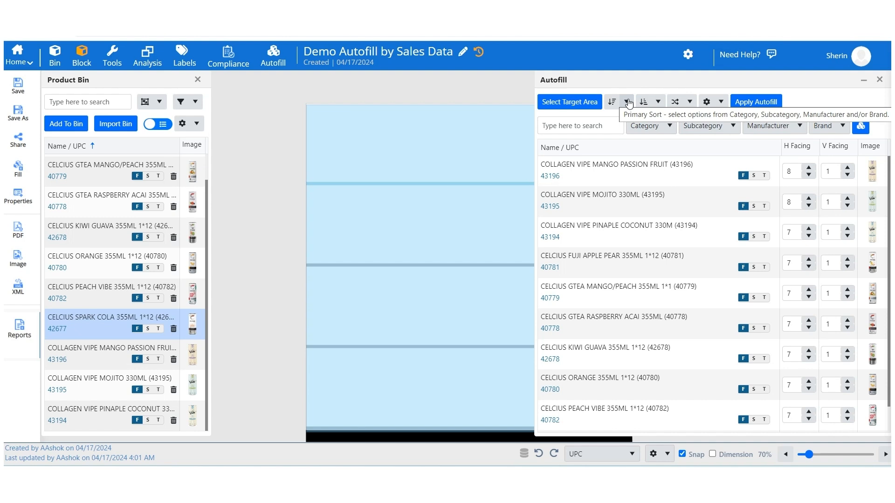
click(627, 102)
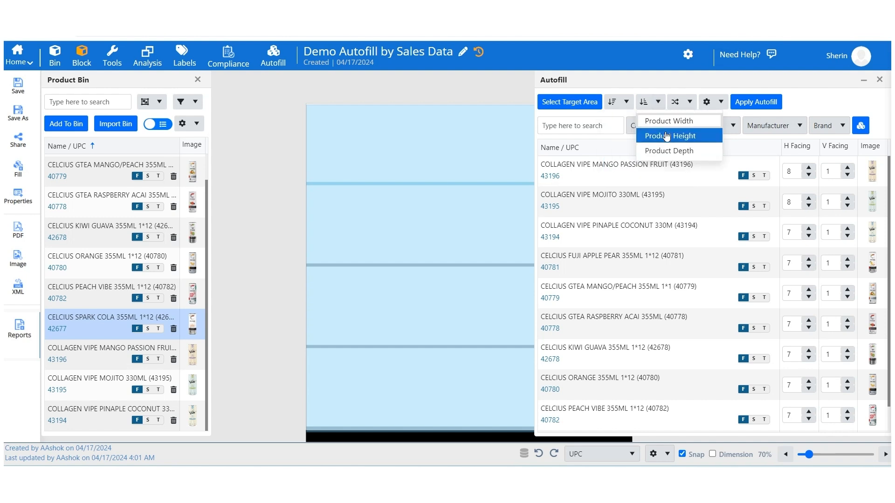
mouse_move(668, 151)
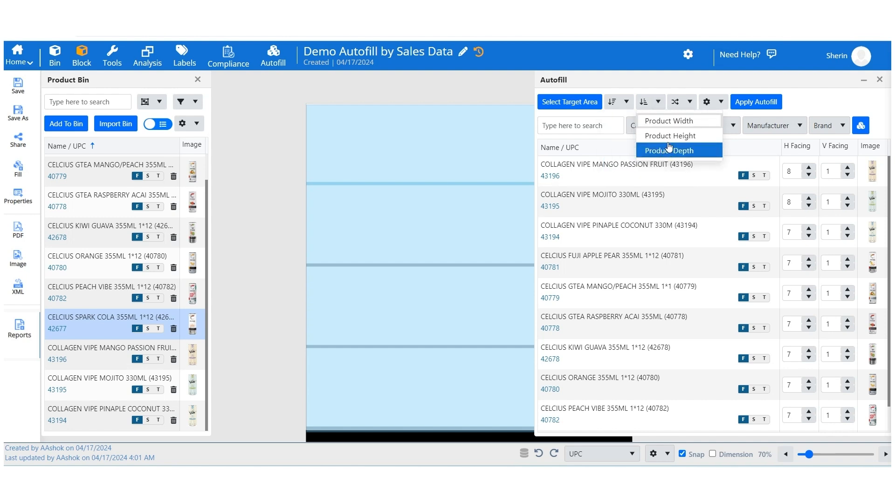
mouse_move(660, 102)
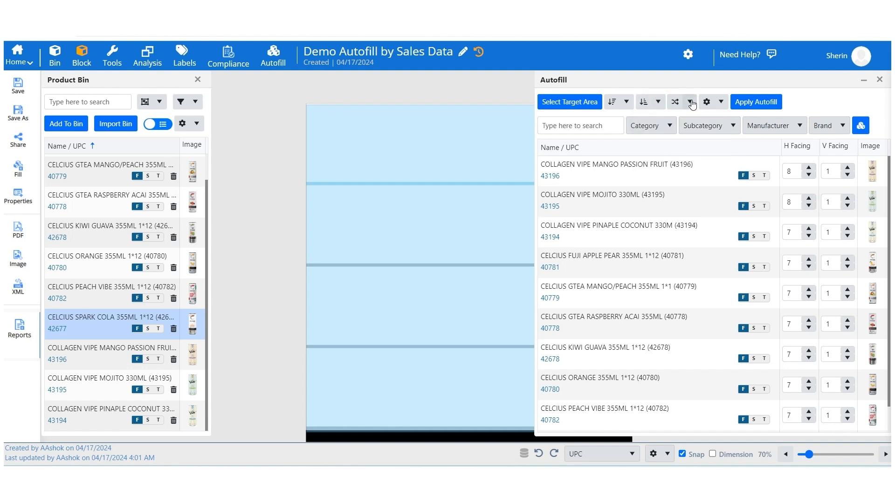
- Set the fill direction to Left to Right - Bottom to Top
click(690, 102)
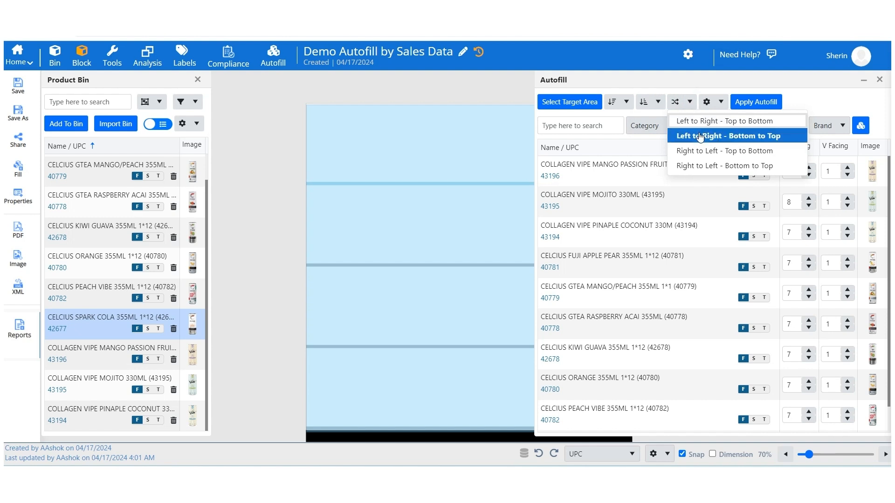
mouse_move(723, 151)
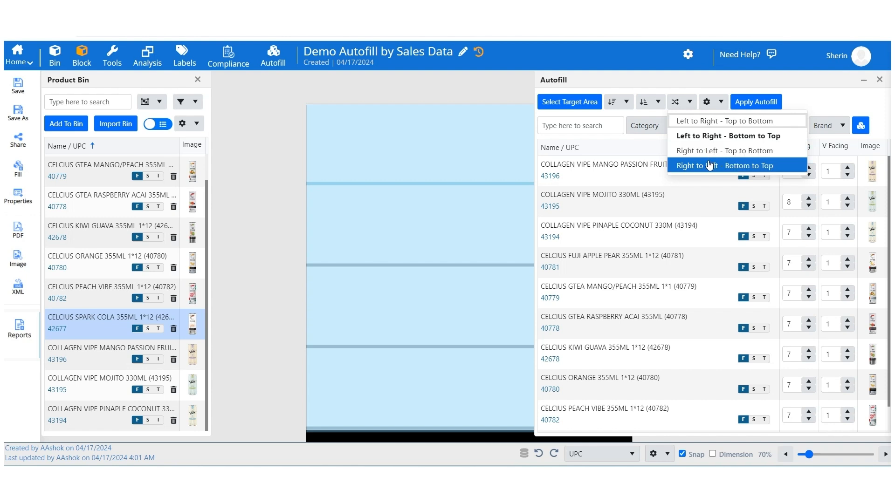
mouse_move(728, 136)
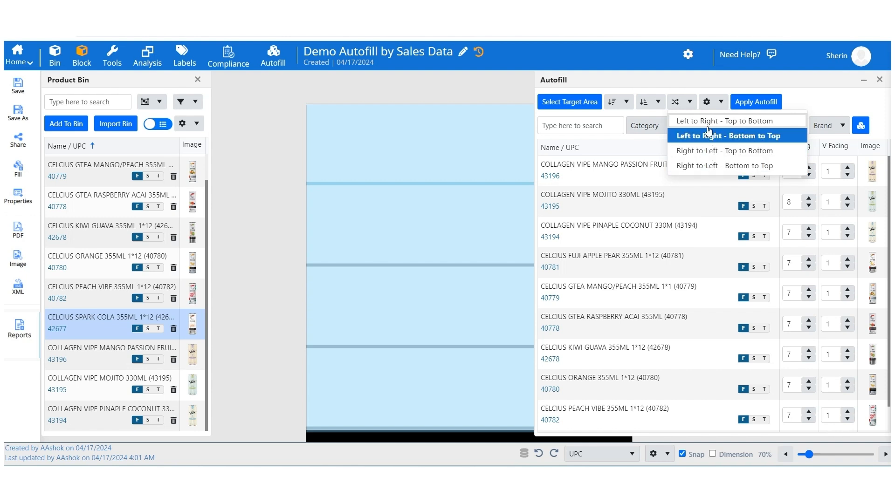
click(706, 101)
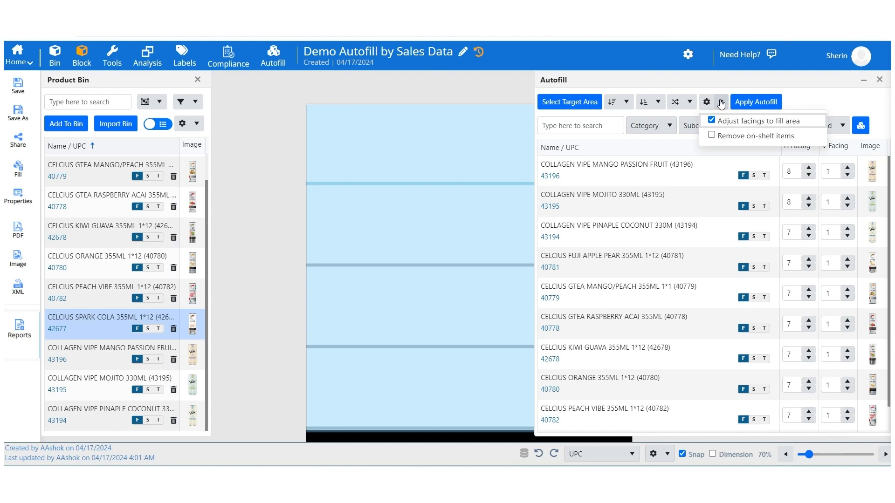
mouse_move(721, 111)
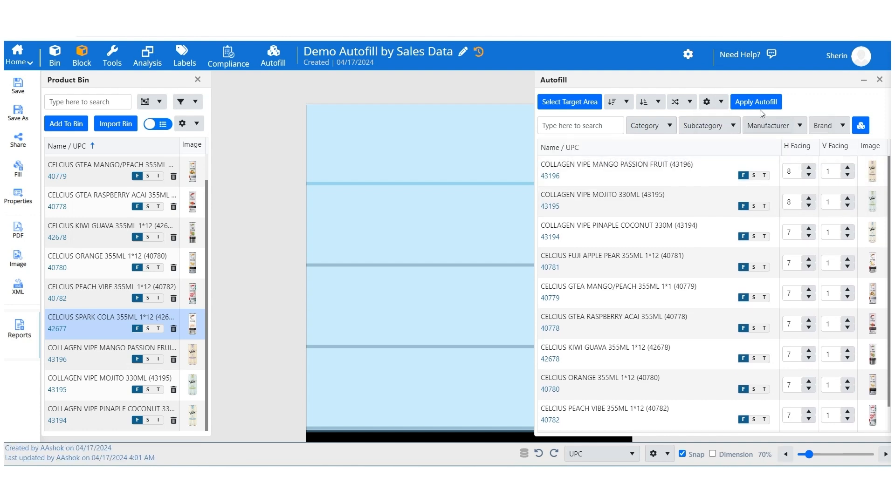
- Apply autofill to place the Celsius and Vibe cans, then dismiss the panel
click(755, 102)
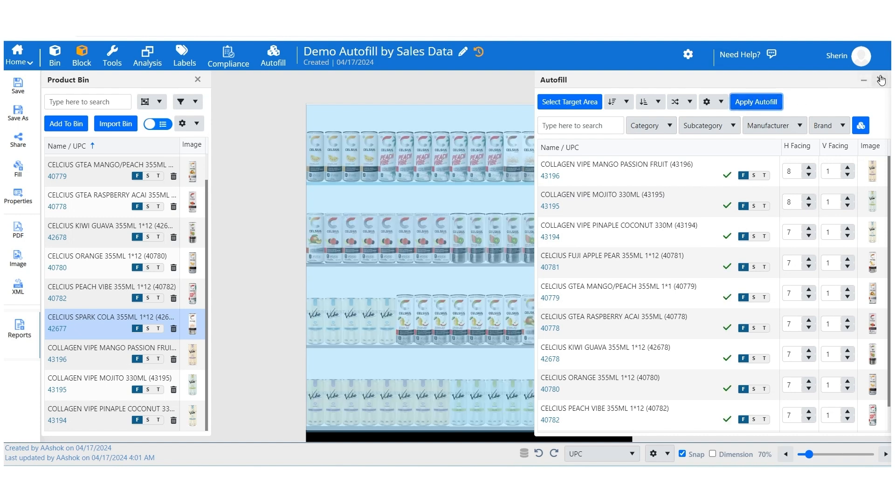
click(881, 80)
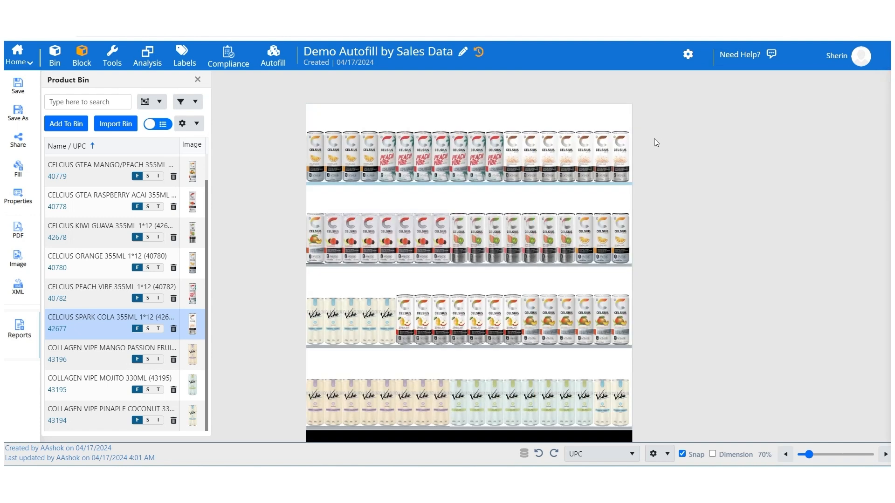